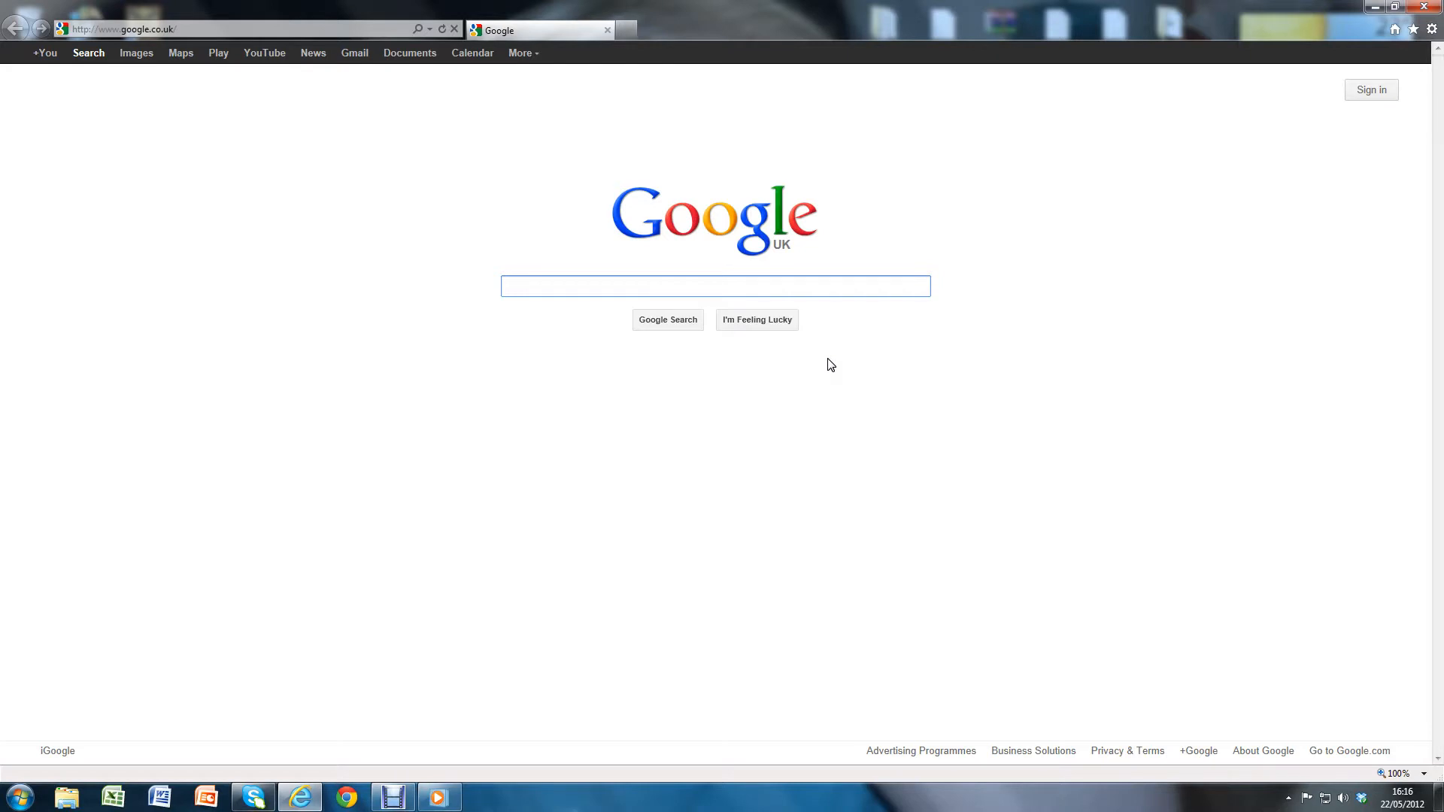
- Search Google for 'joy to key' and read the JoyToKey English Version page
{"action": "left_click", "coordinate": [714, 287]}
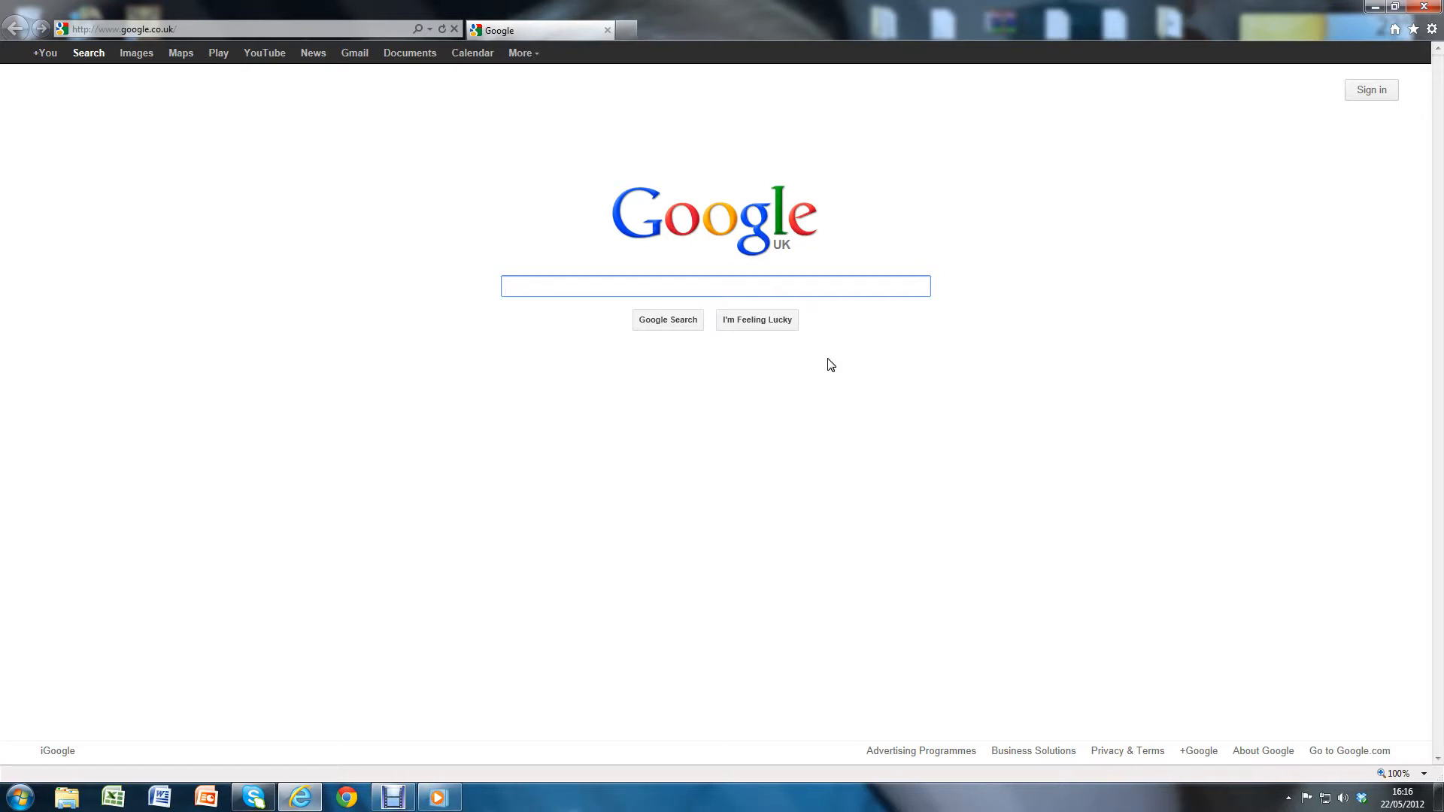
{"action": "left_click", "coordinate": [714, 285]}
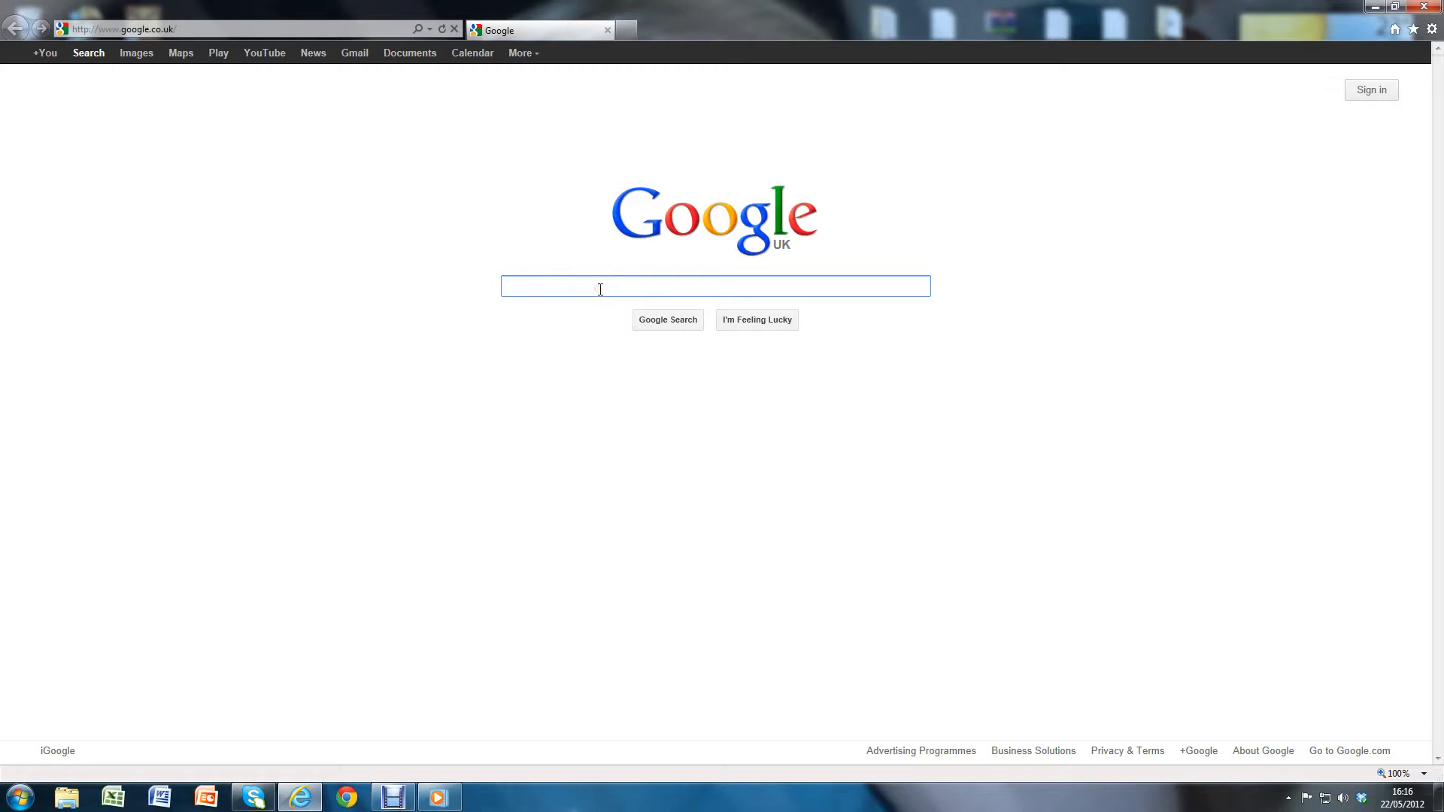
{"action": "type", "text": "joy to key"}
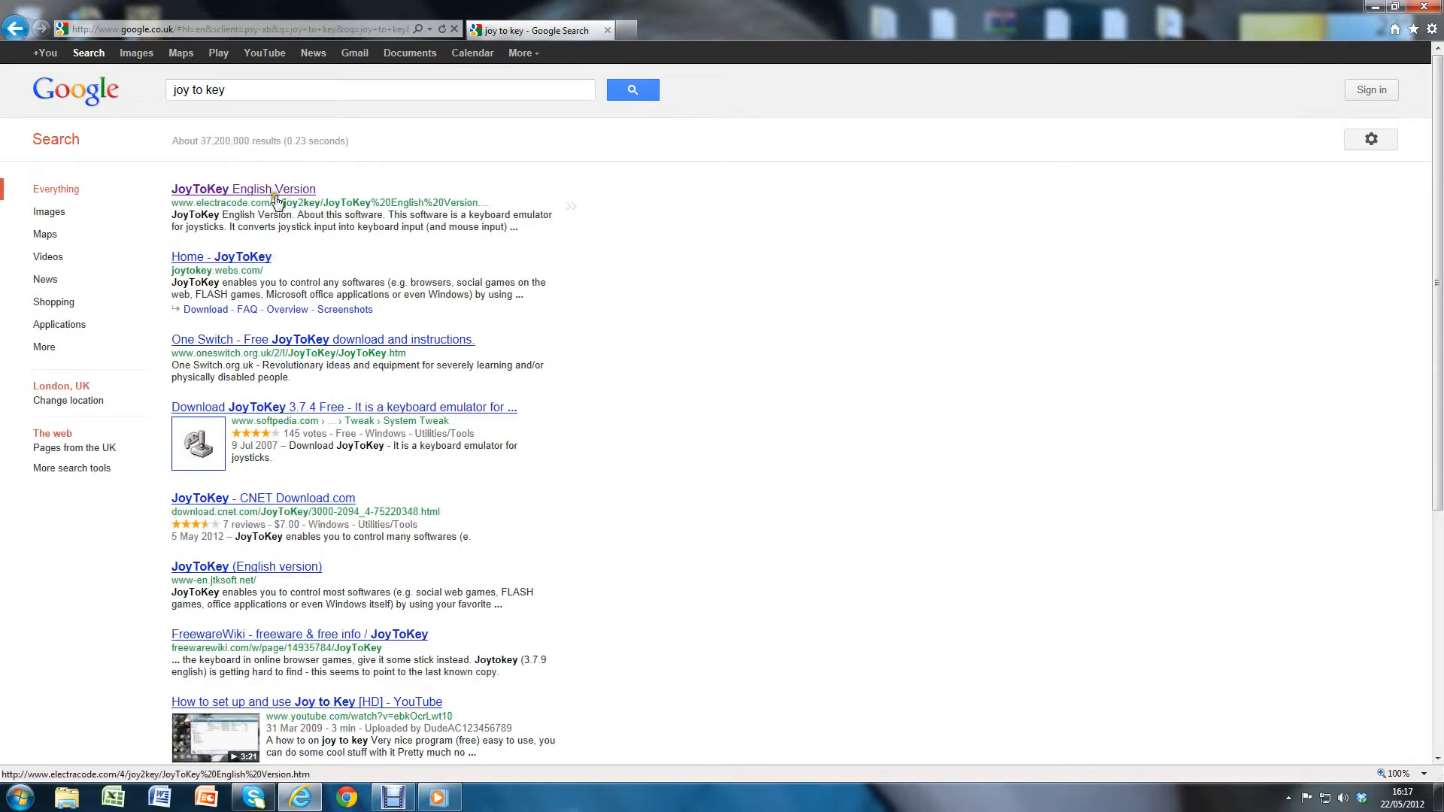
{"action": "left_click", "coordinate": [243, 189]}
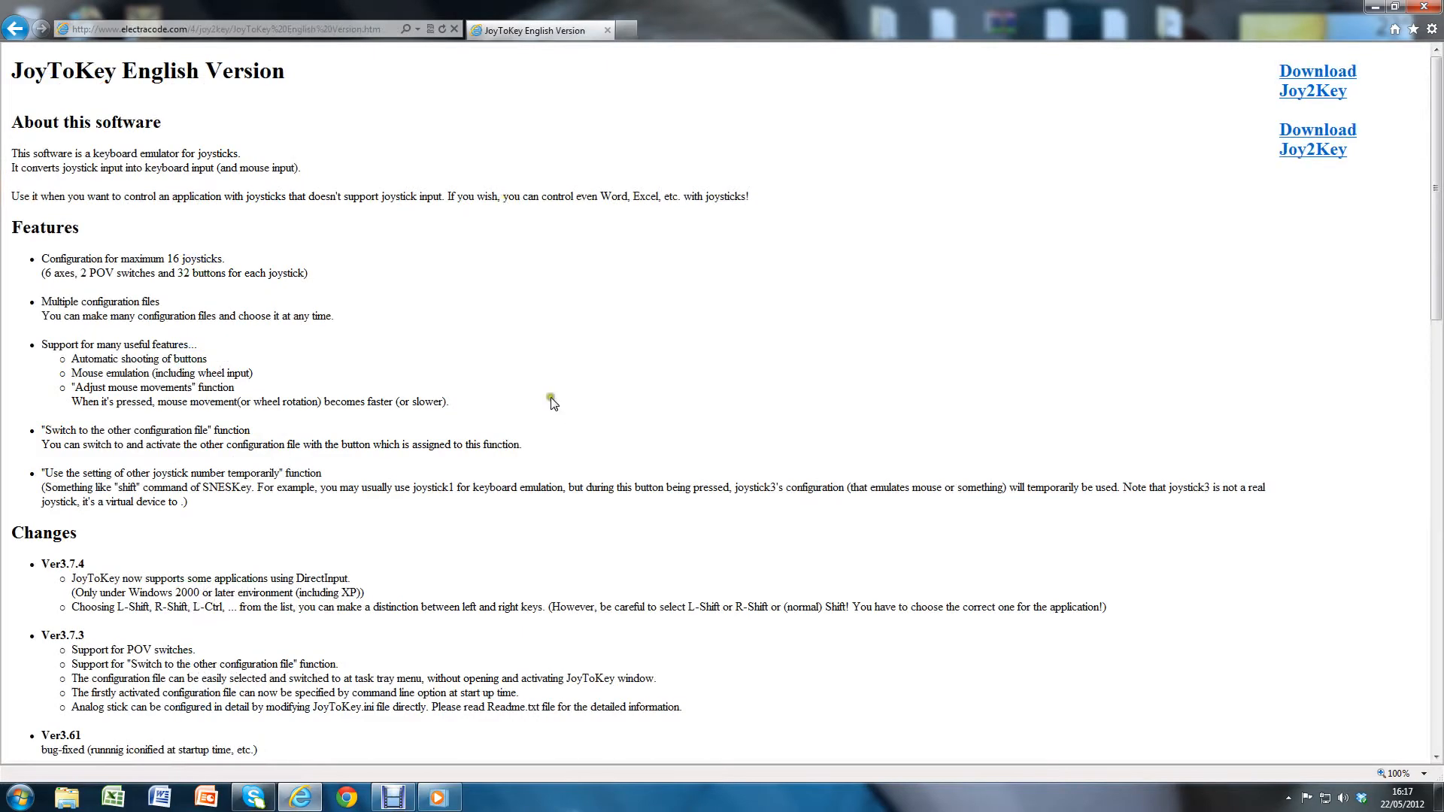
{"action": "scroll", "scroll_direction": "down", "scroll_amount": 3}
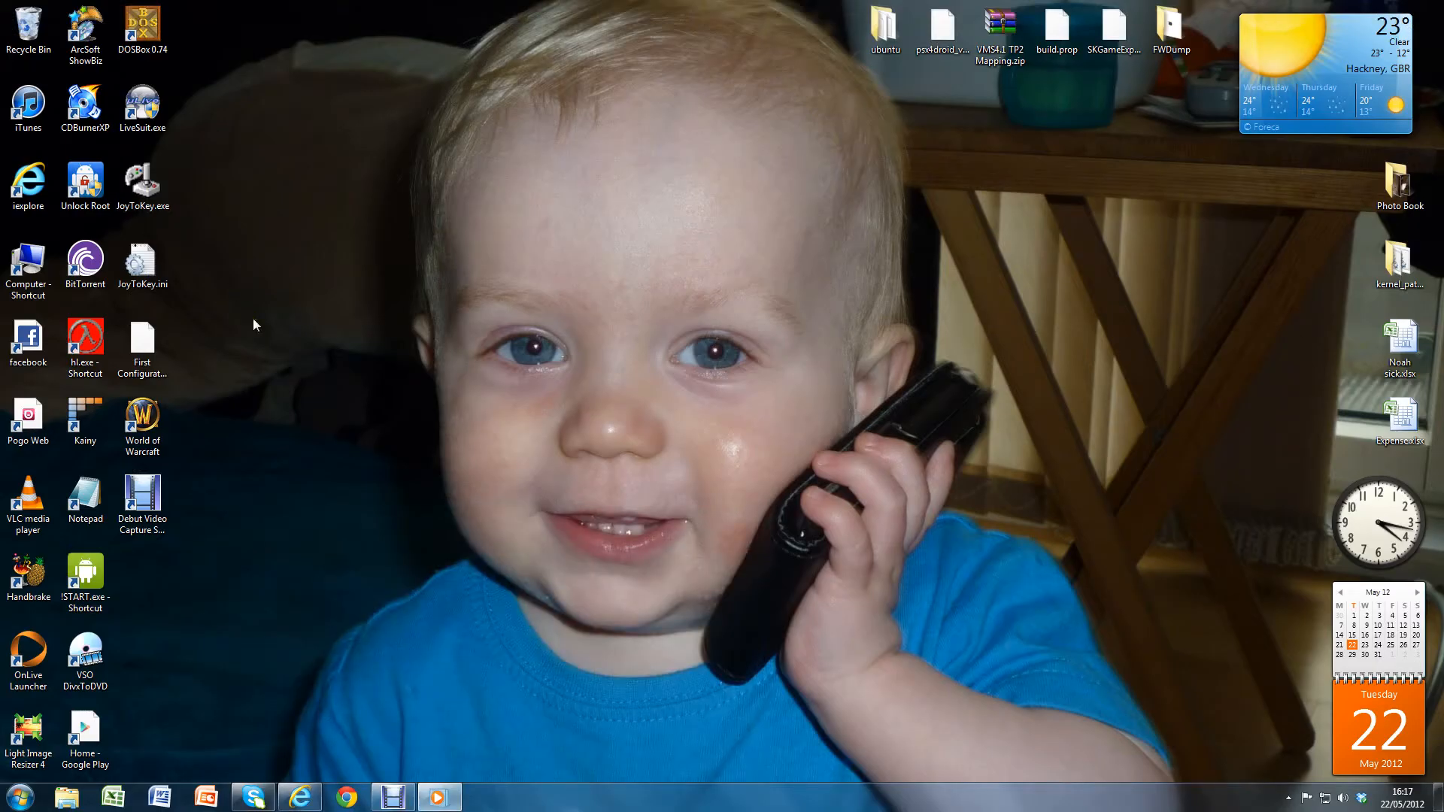
- Launch JoyToKey.exe from the desktop, reposition its window, and scroll Joystick 1's mapping list
{"action": "left_click", "coordinate": [142, 180]}
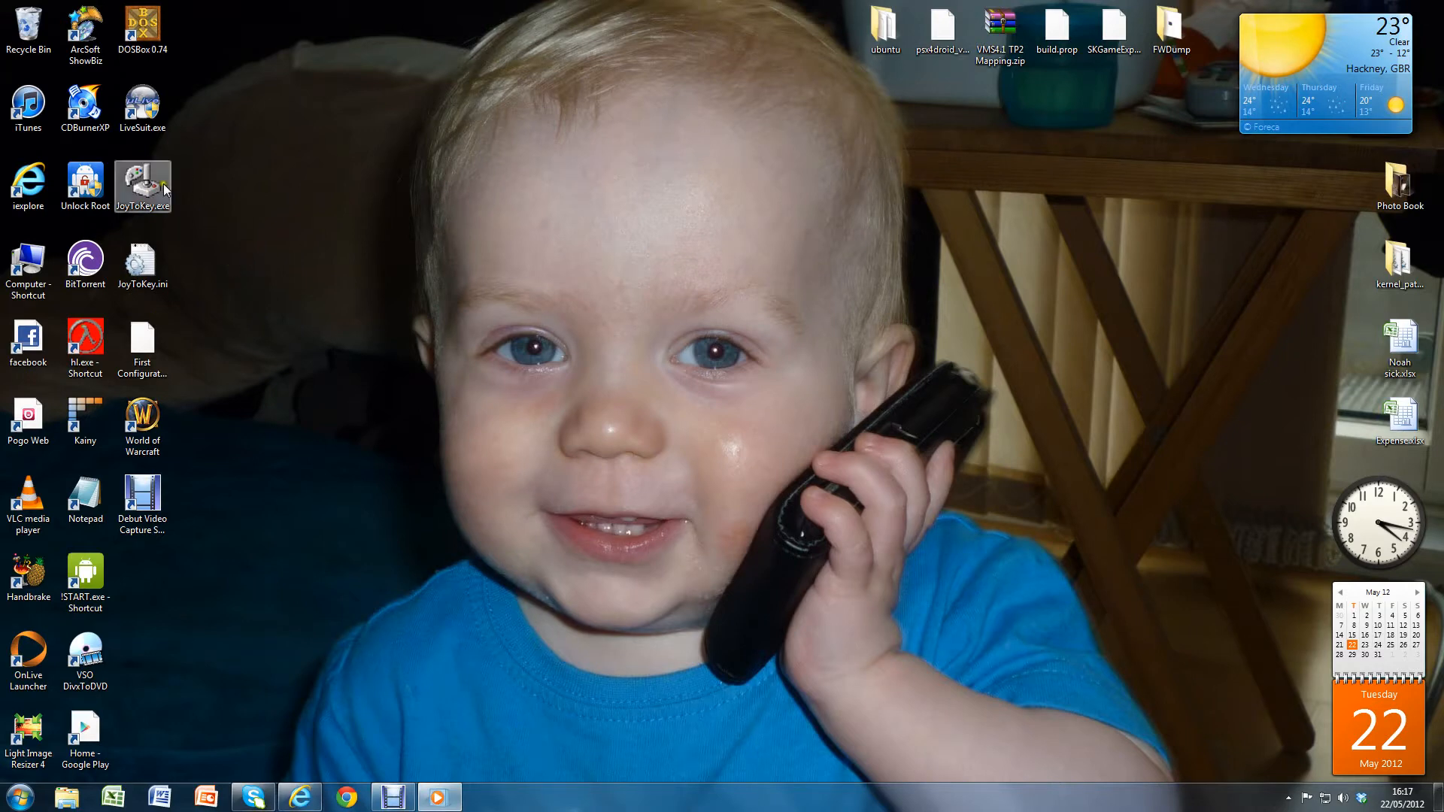
{"action": "double_click", "coordinate": [143, 185]}
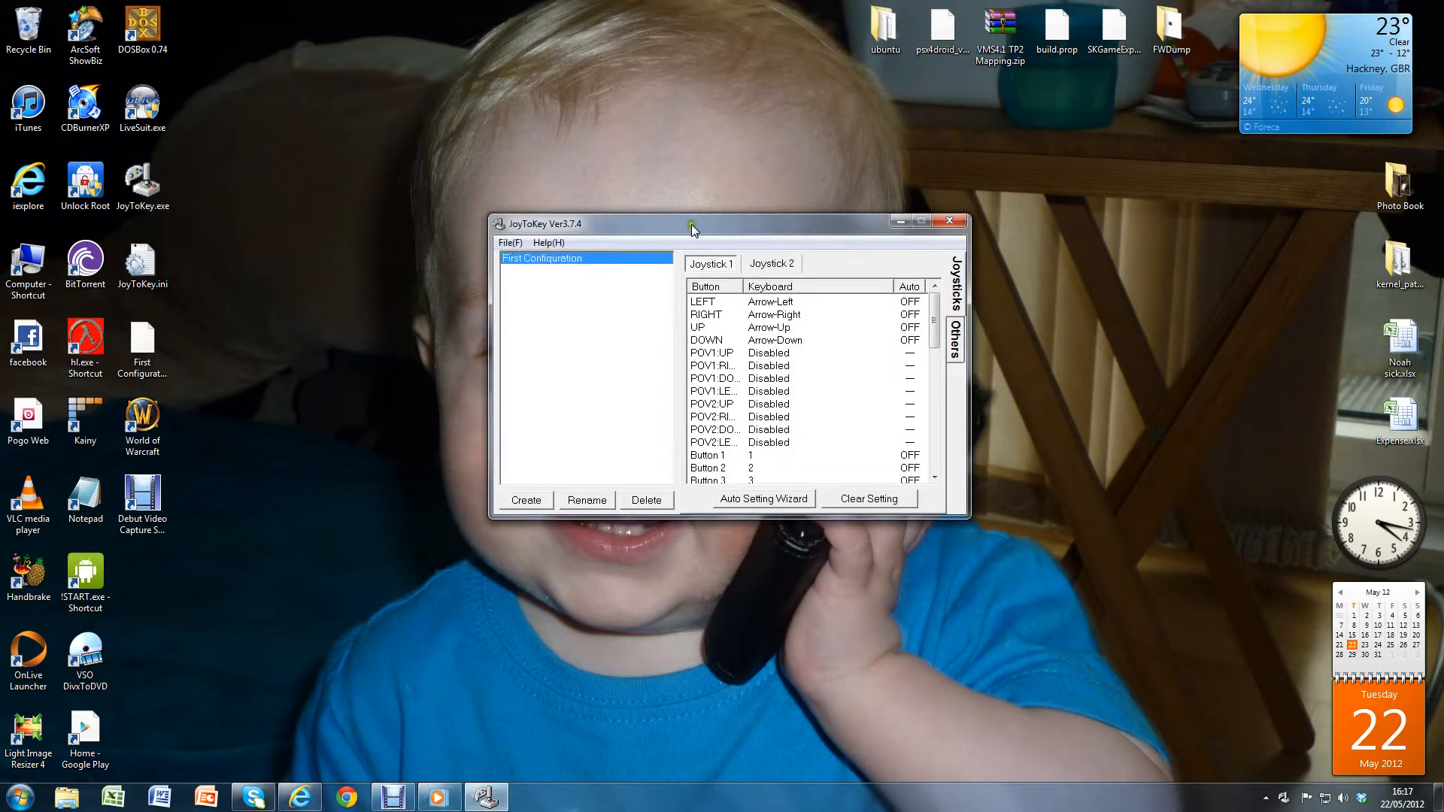
{"action": "left_click_drag", "start_coordinate": [693, 224], "coordinate": [664, 199]}
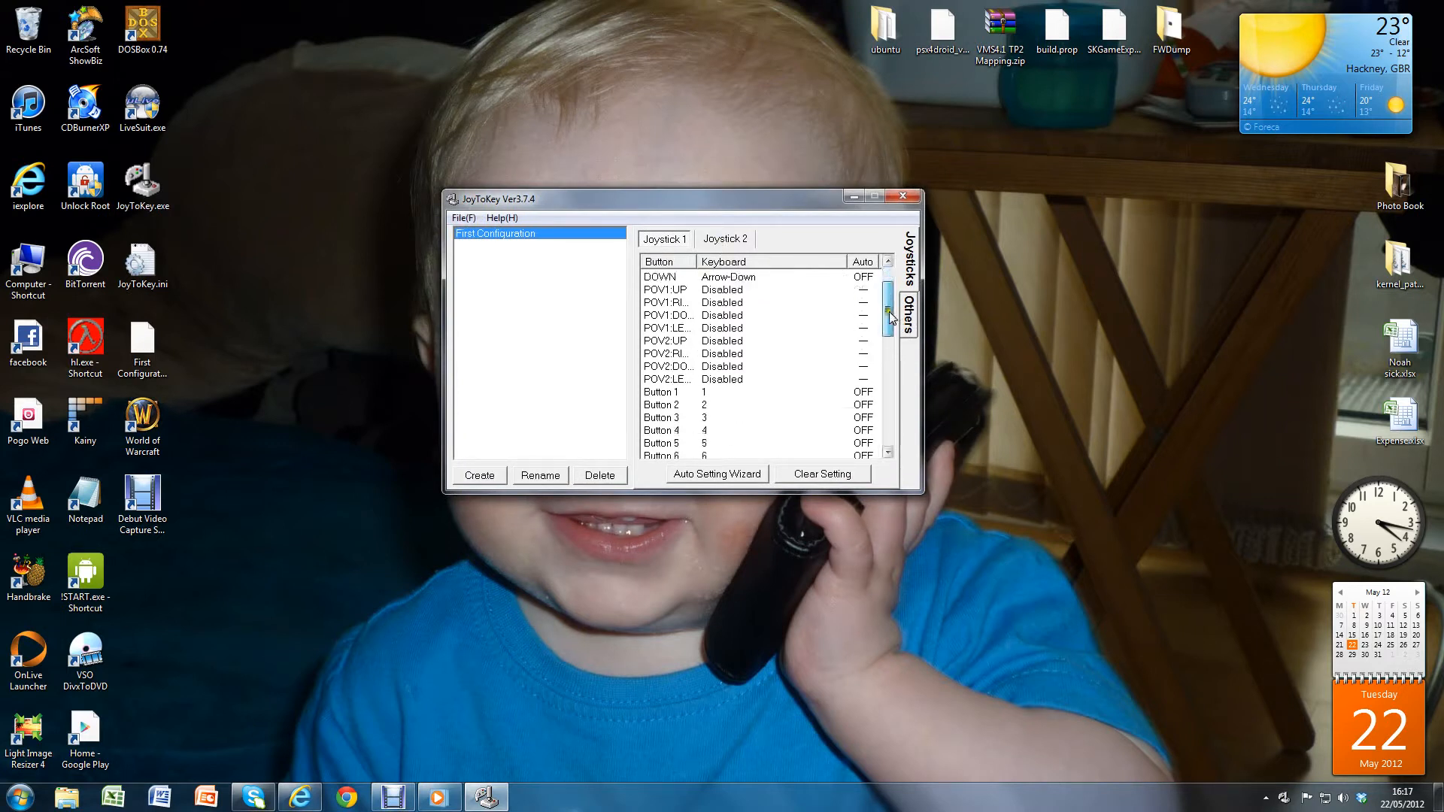
{"action": "scroll", "scroll_direction": "up", "scroll_amount": 3}
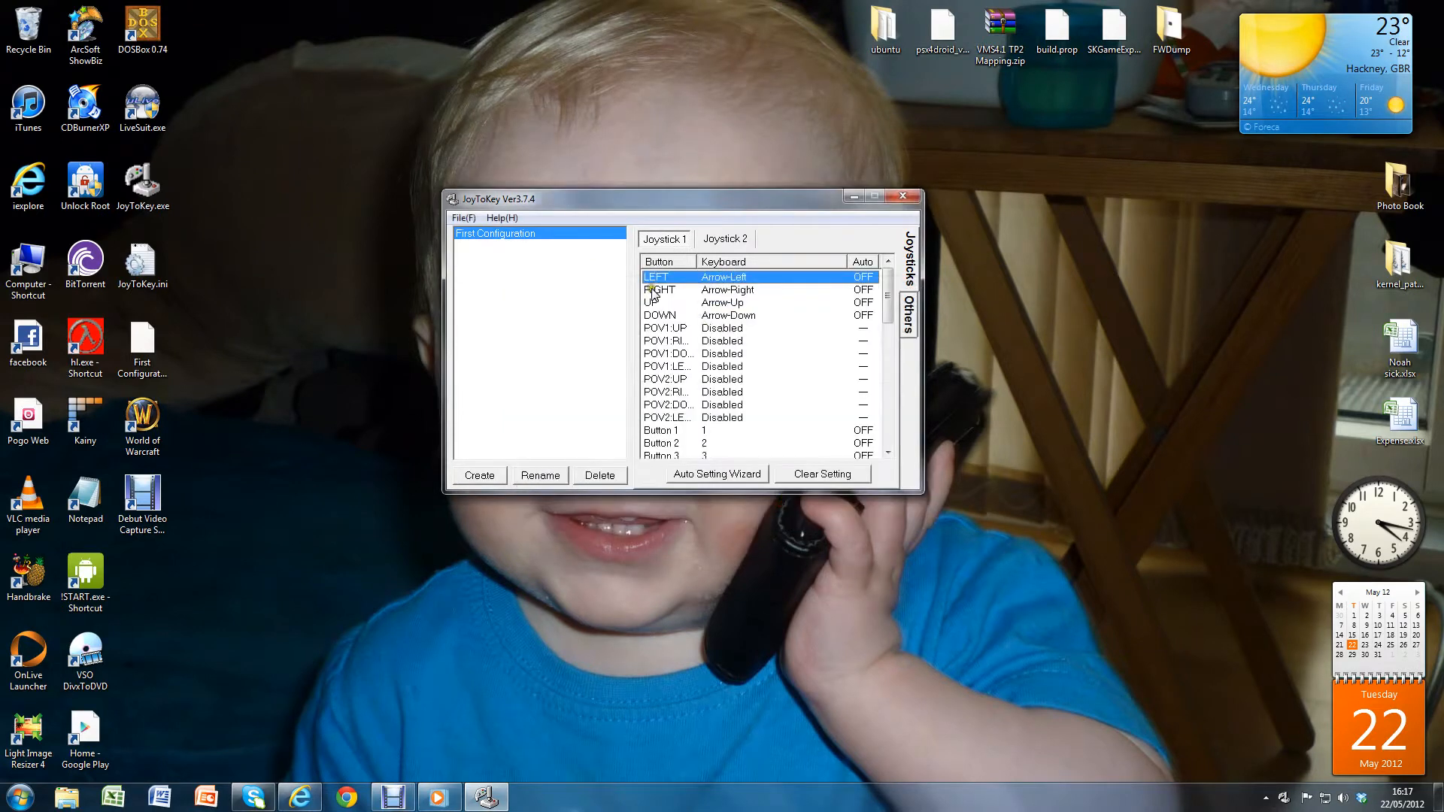
{"action": "double_click", "coordinate": [660, 289]}
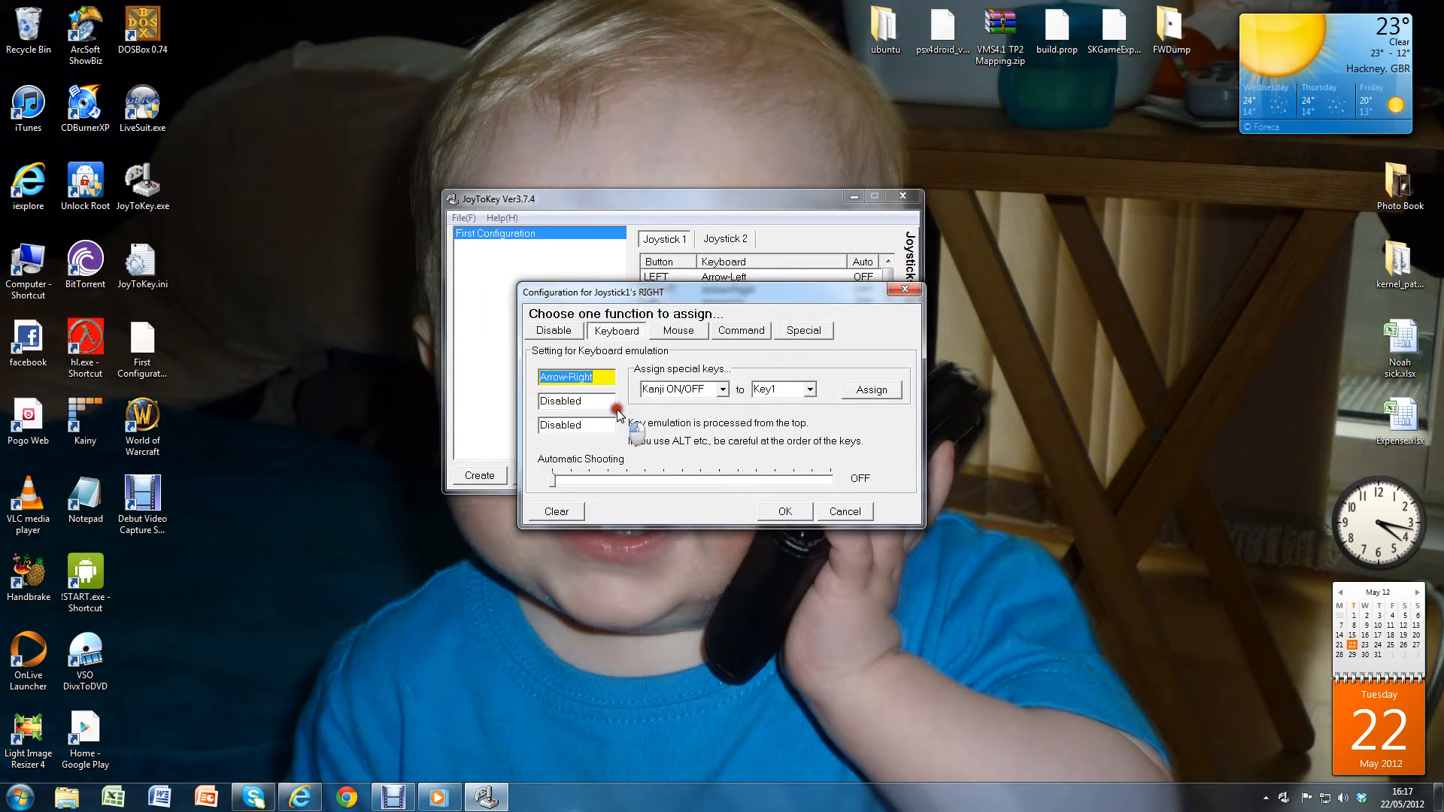
{"action": "left_click", "coordinate": [784, 511]}
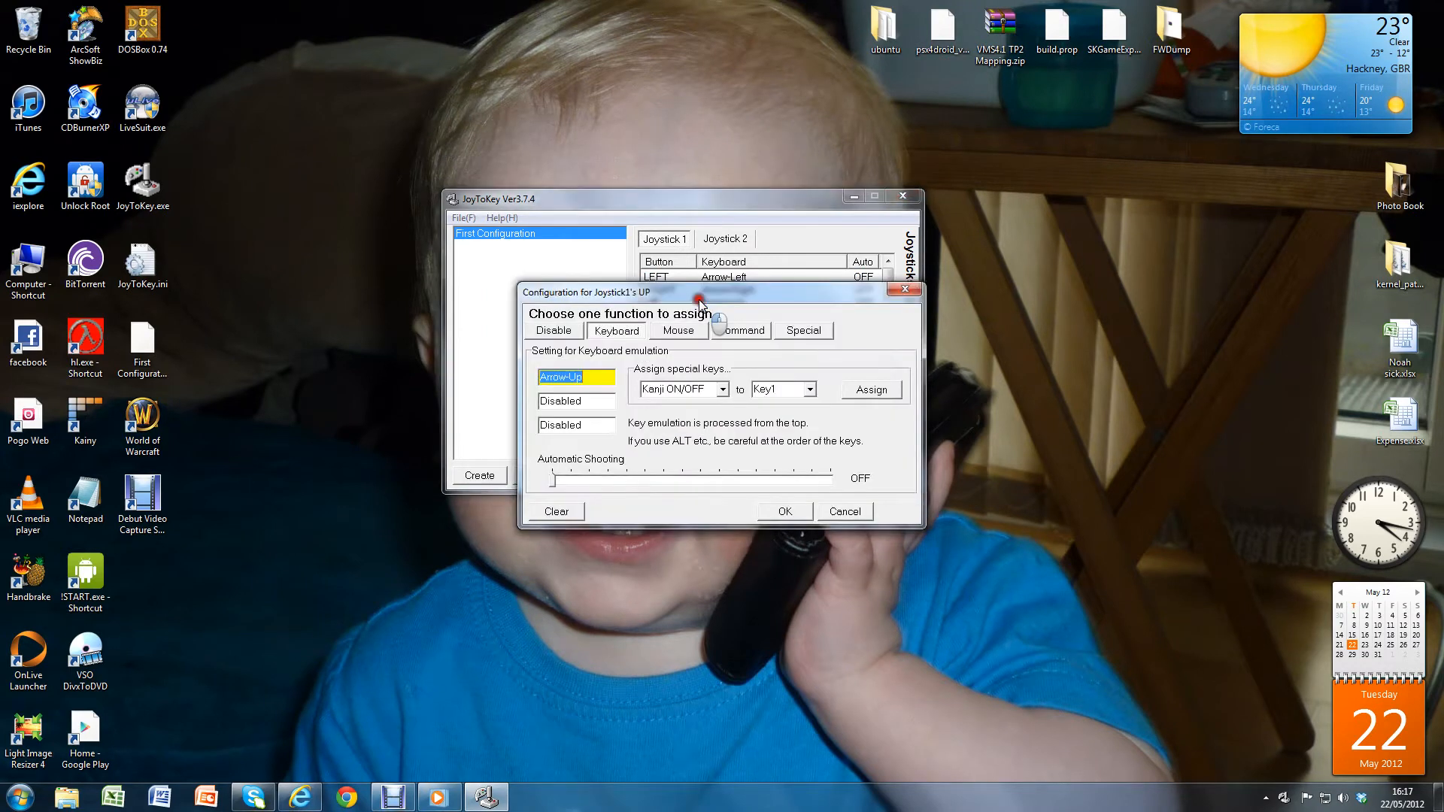
{"action": "left_click", "coordinate": [783, 511]}
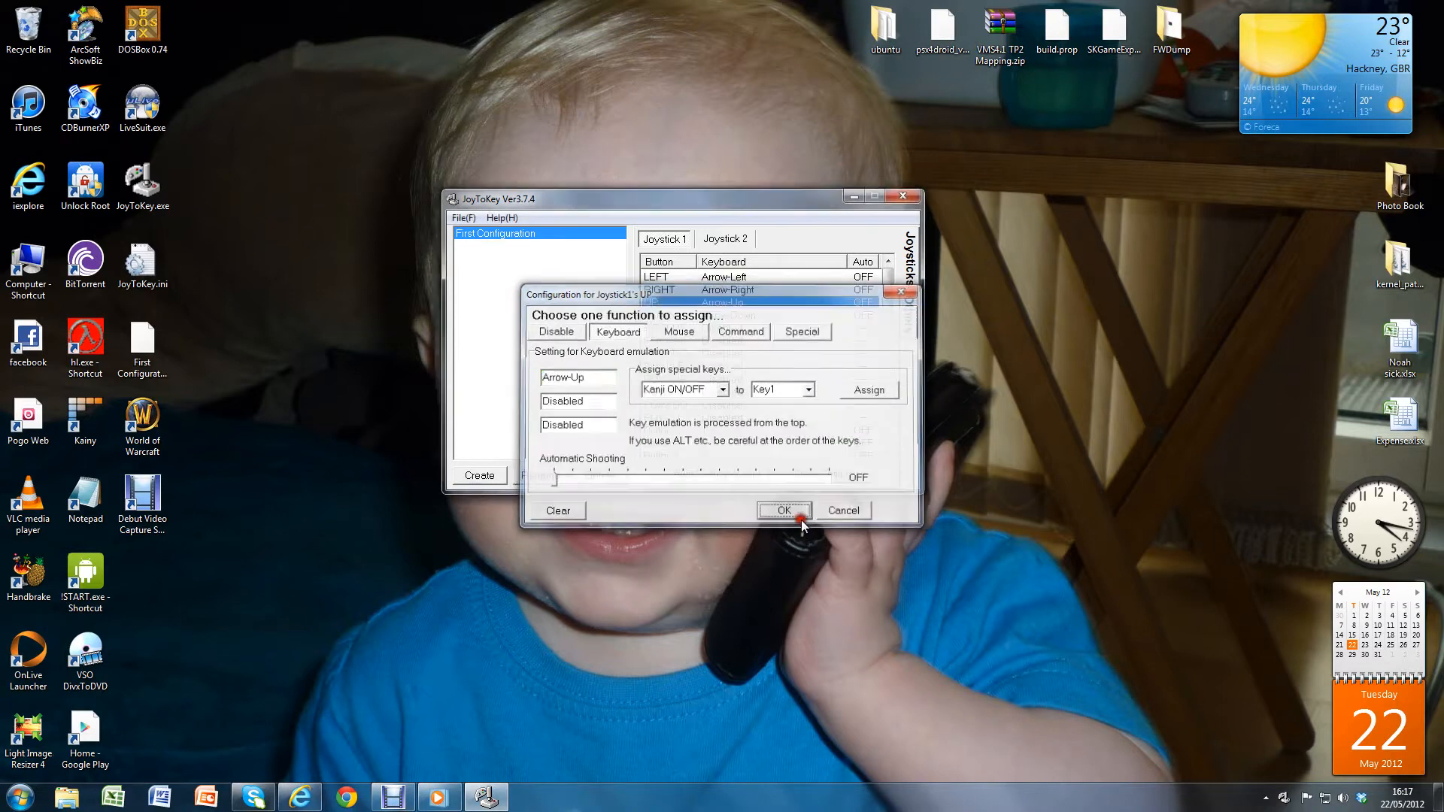
{"action": "left_click", "coordinate": [782, 509]}
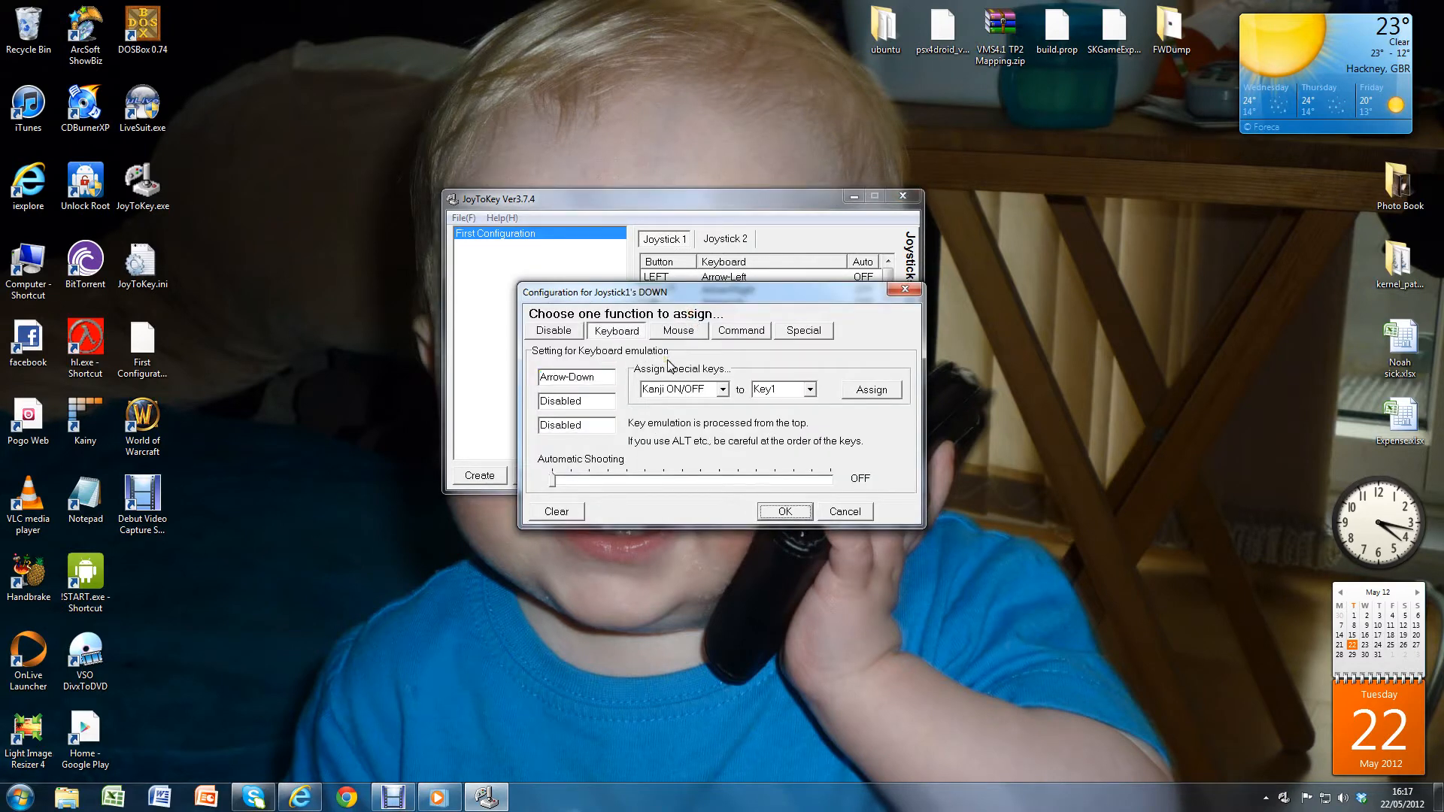
{"action": "left_click", "coordinate": [783, 511]}
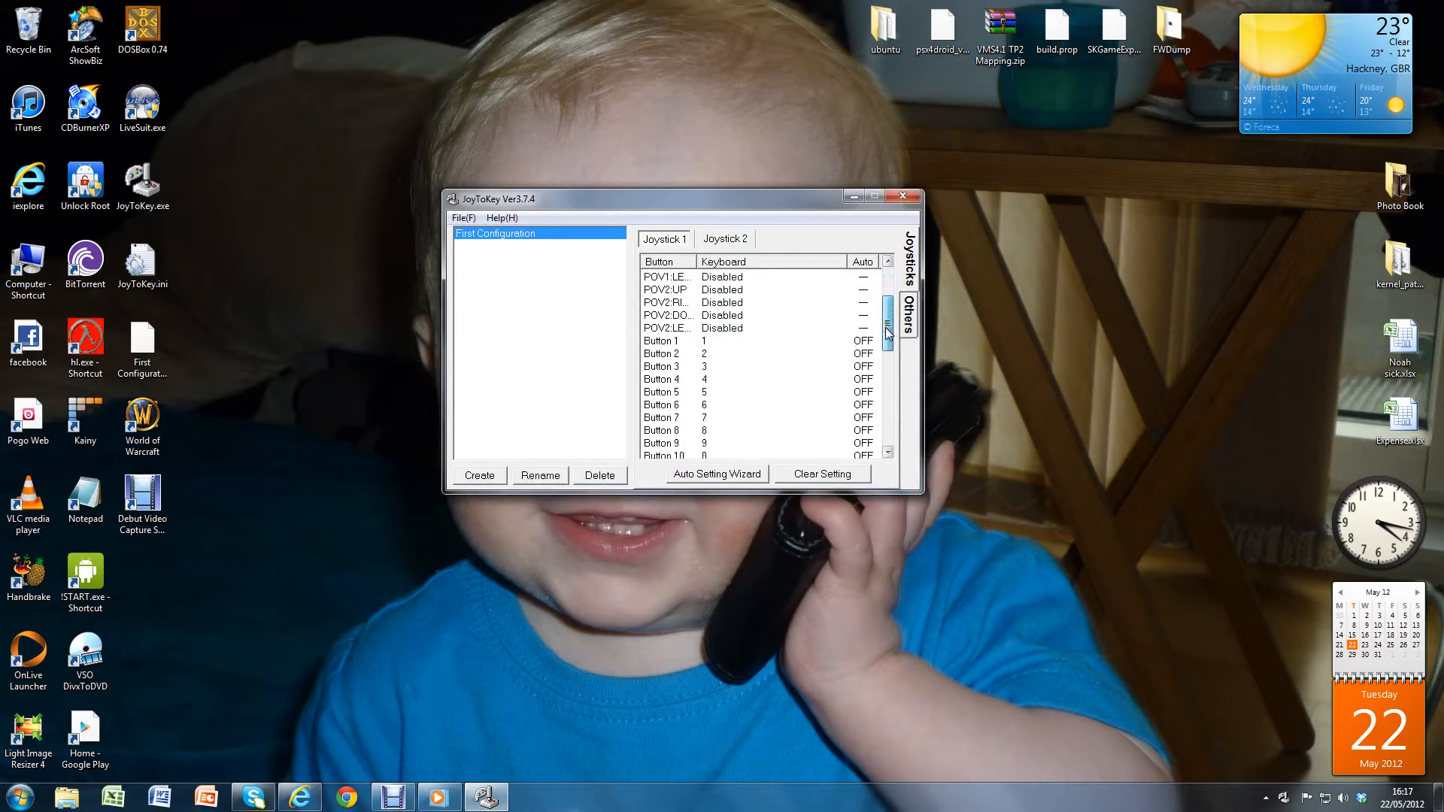
- Try the Auto Setting Wizard on Button 1, exit it unchanged, and close JoyToKey
{"action": "left_click", "coordinate": [661, 340]}
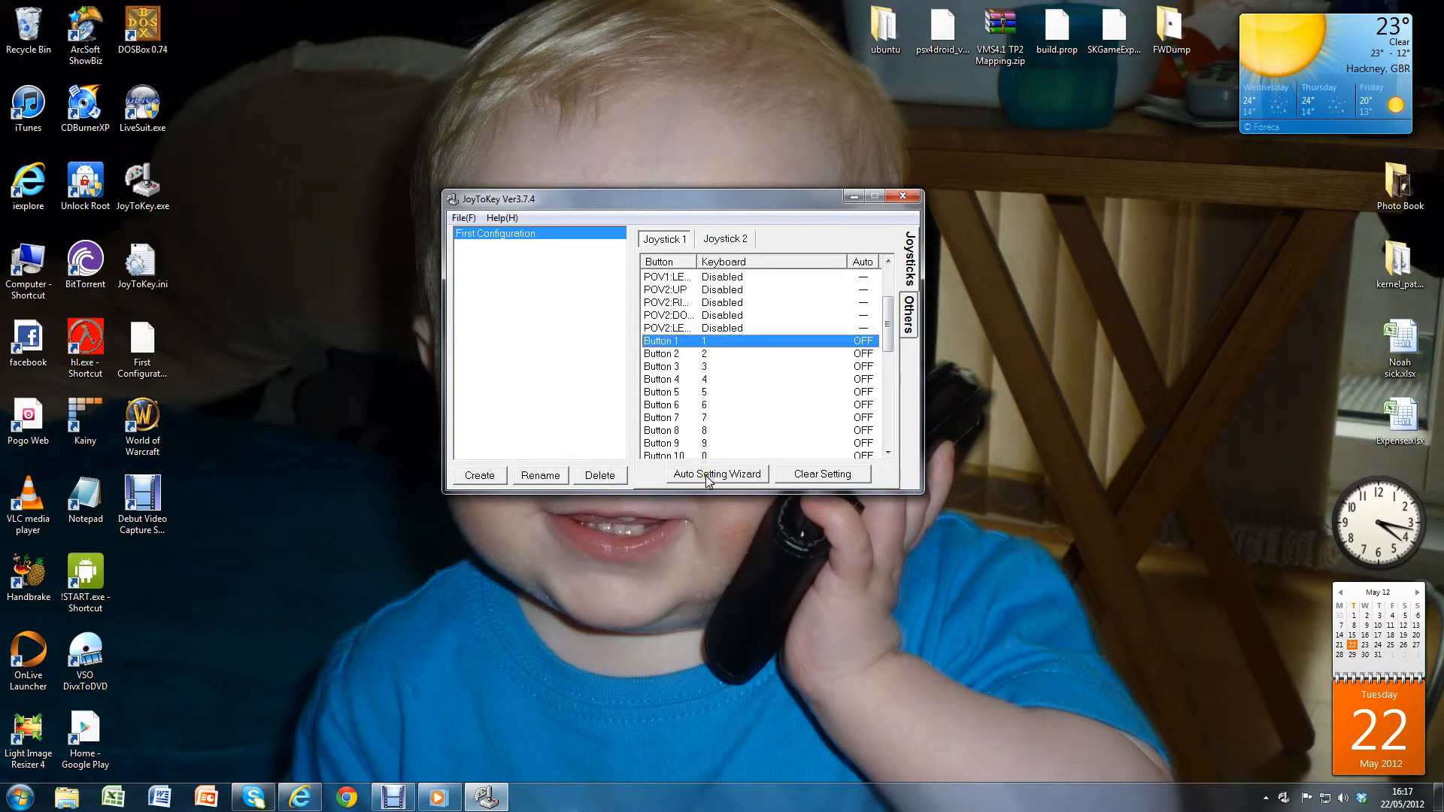
{"action": "left_click", "coordinate": [717, 473]}
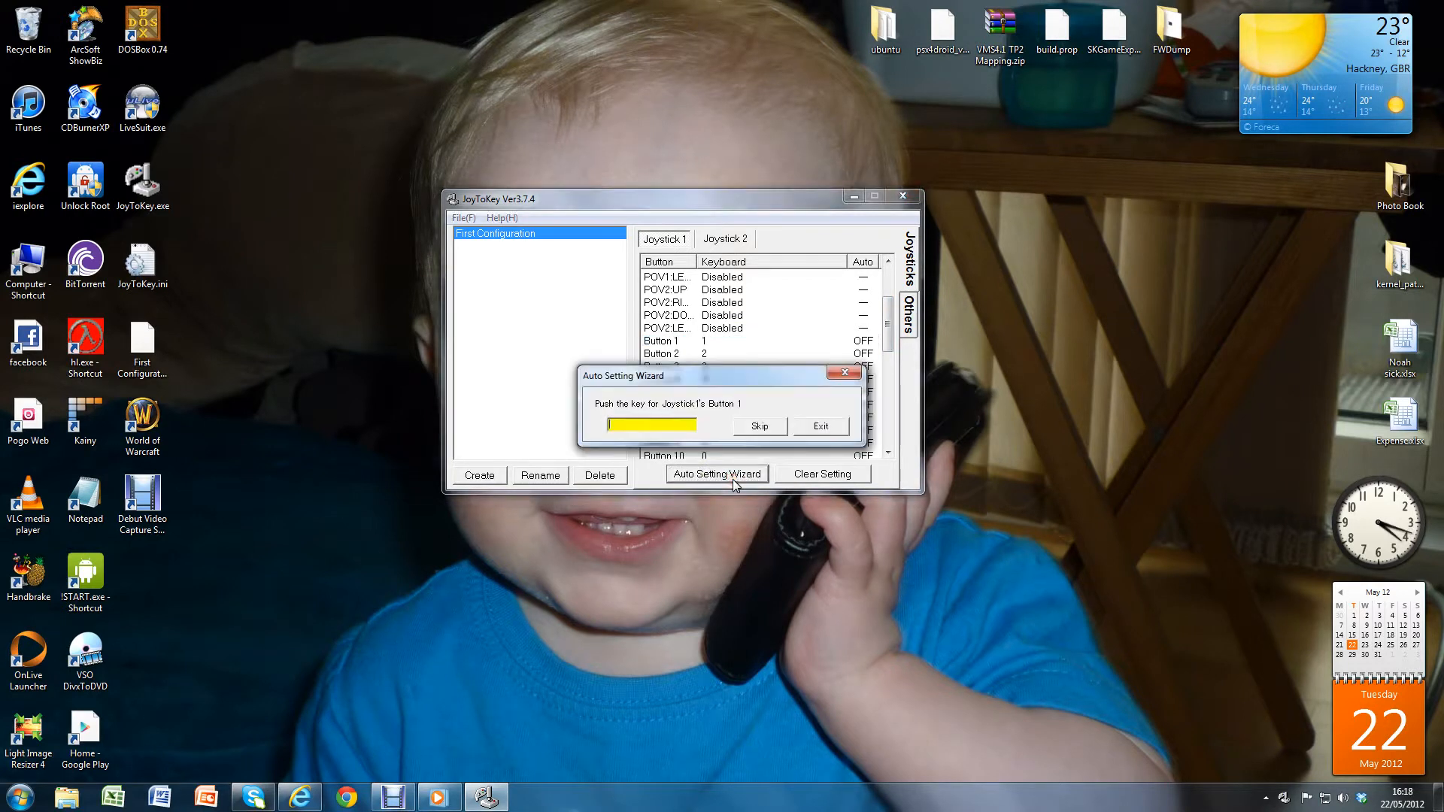
{"action": "mouse_move", "coordinate": [633, 415]}
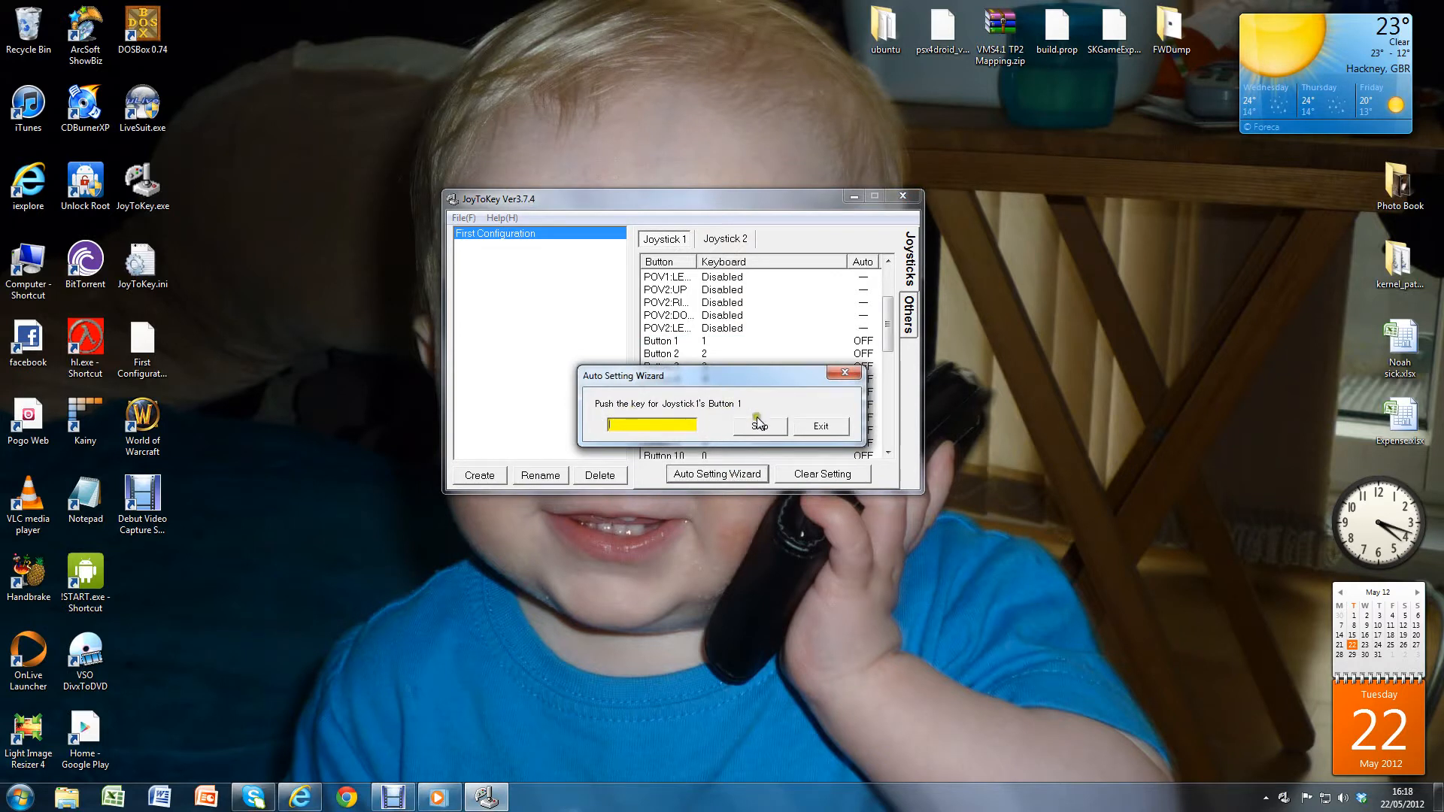
{"action": "mouse_move", "coordinate": [794, 416]}
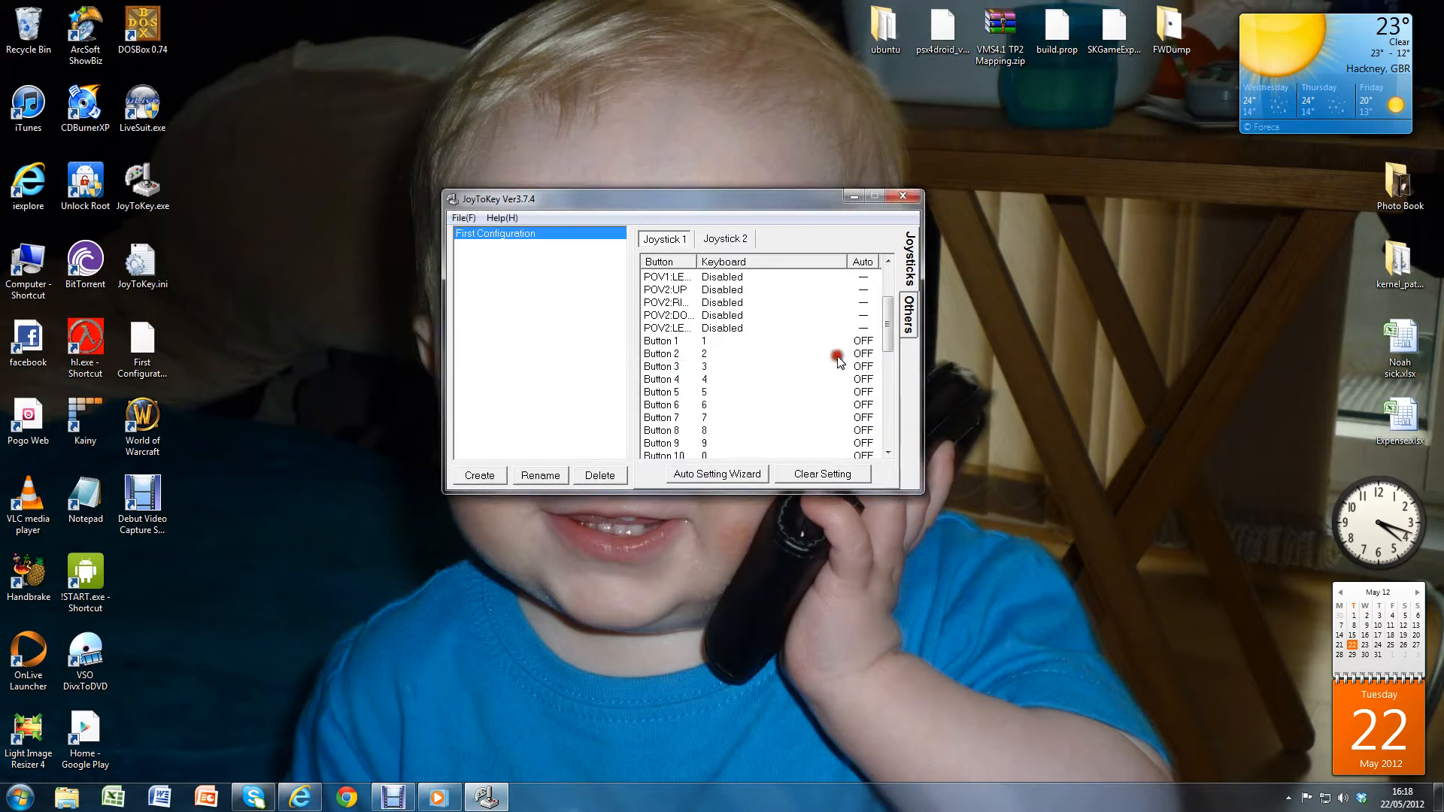
{"action": "left_click", "coordinate": [901, 196]}
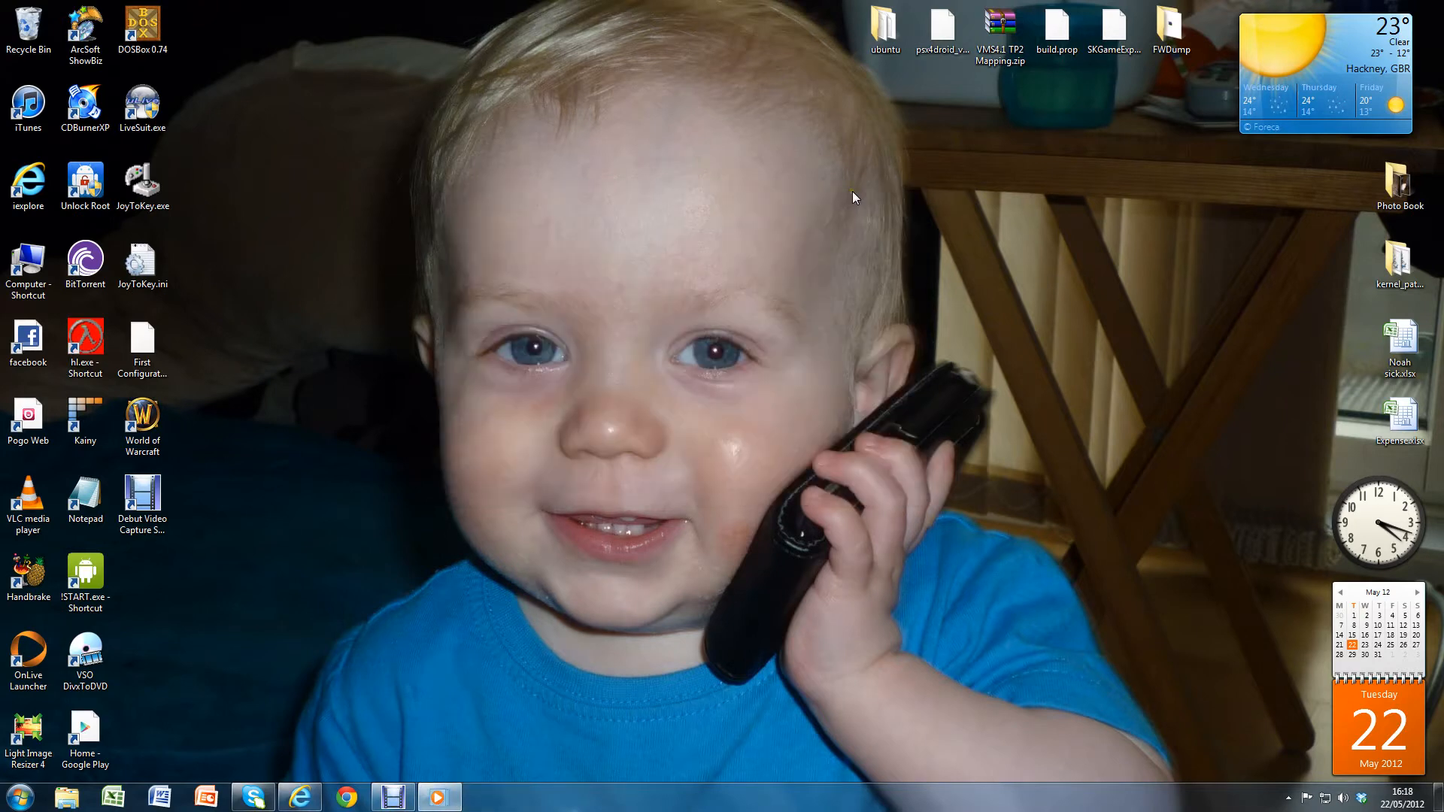
{"action": "mouse_move", "coordinate": [482, 763]}
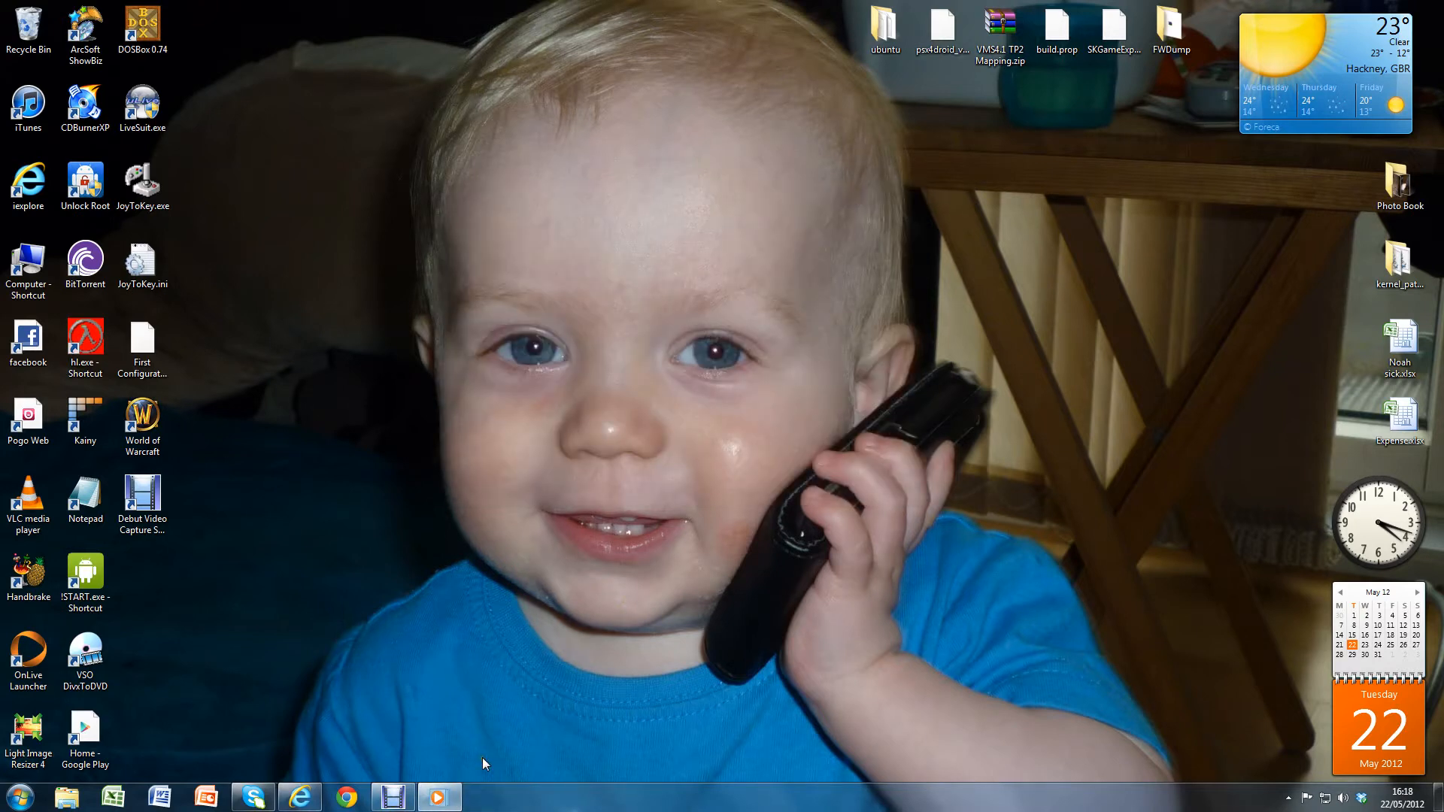